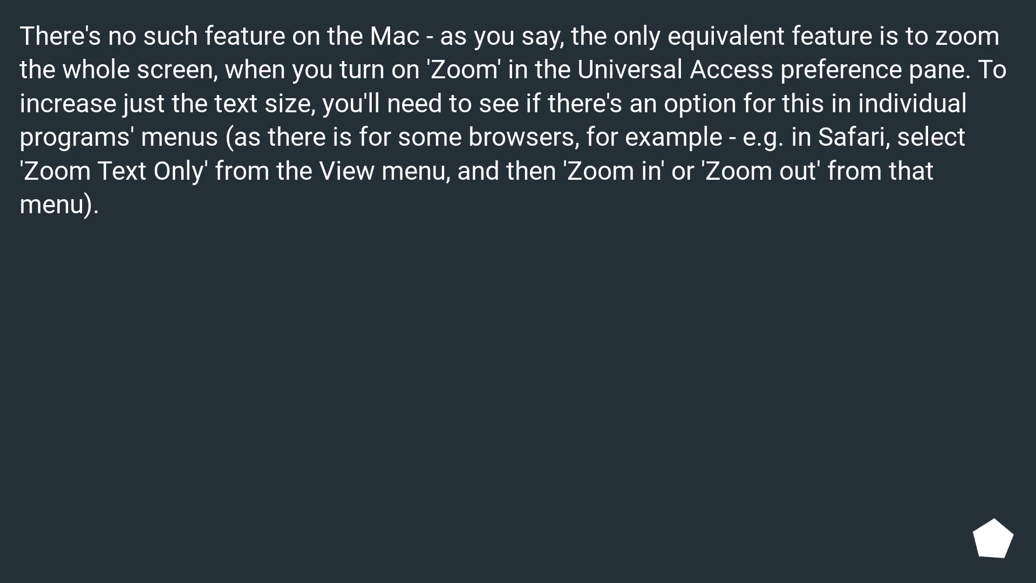
- Show the answer on per-app pinch and shortcut zooming and full-screen zoom
left_click(992, 543)
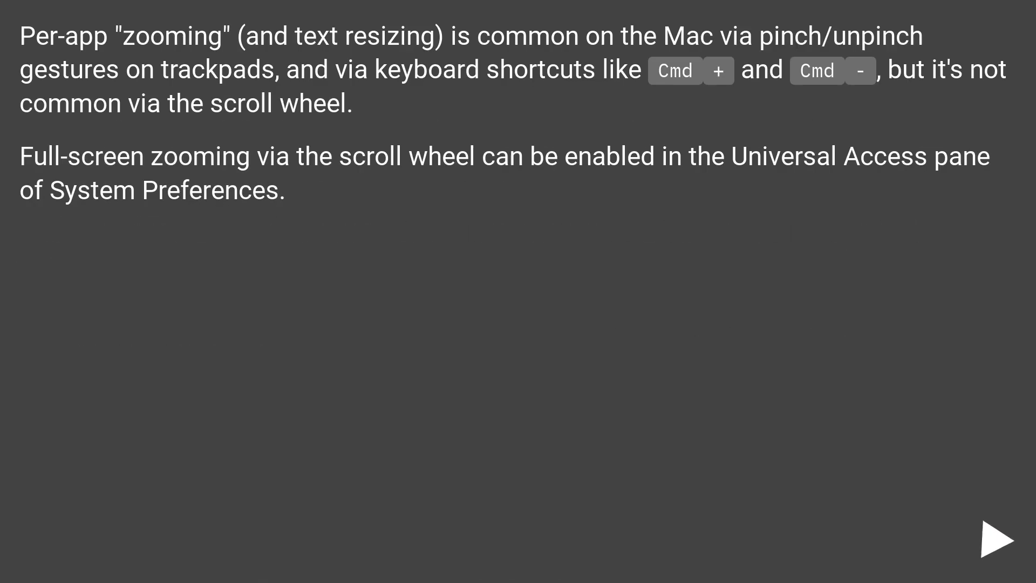
left_click(999, 545)
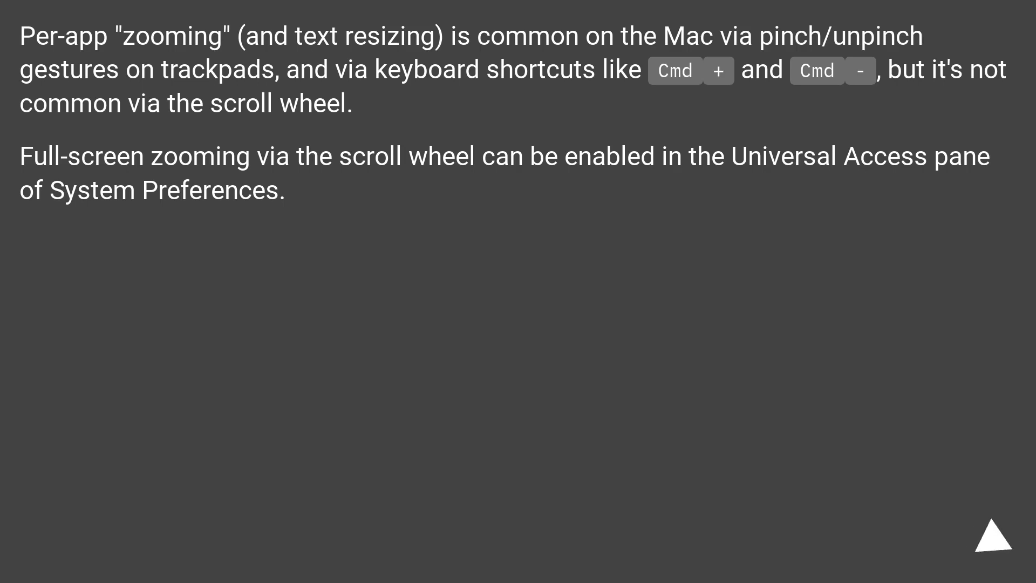
left_click(992, 544)
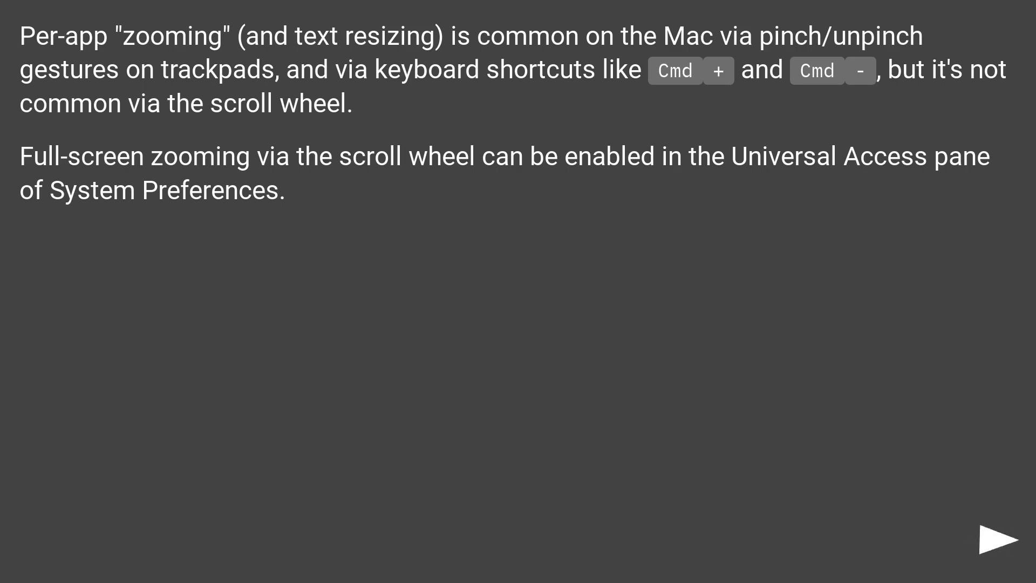
left_click(996, 545)
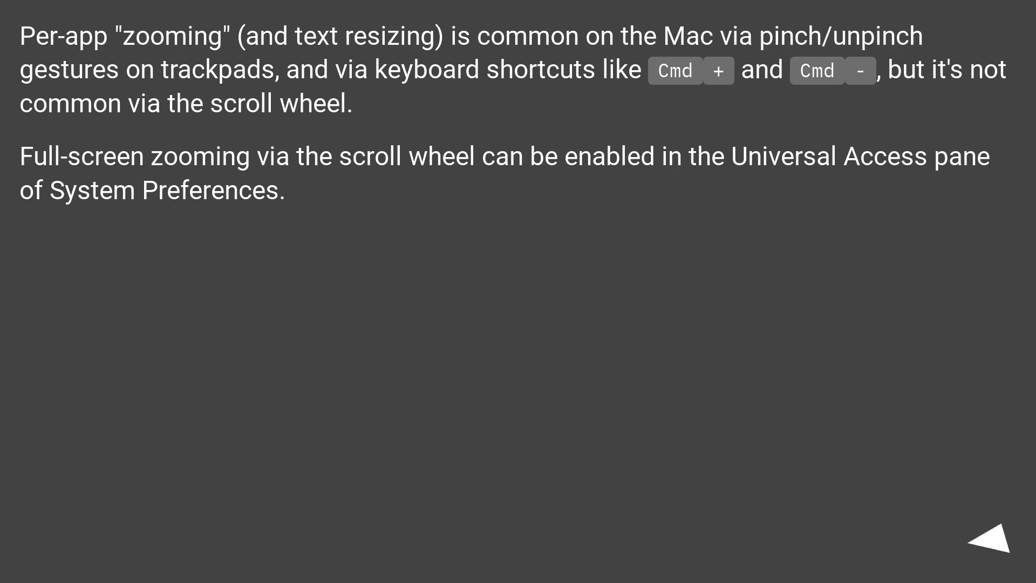